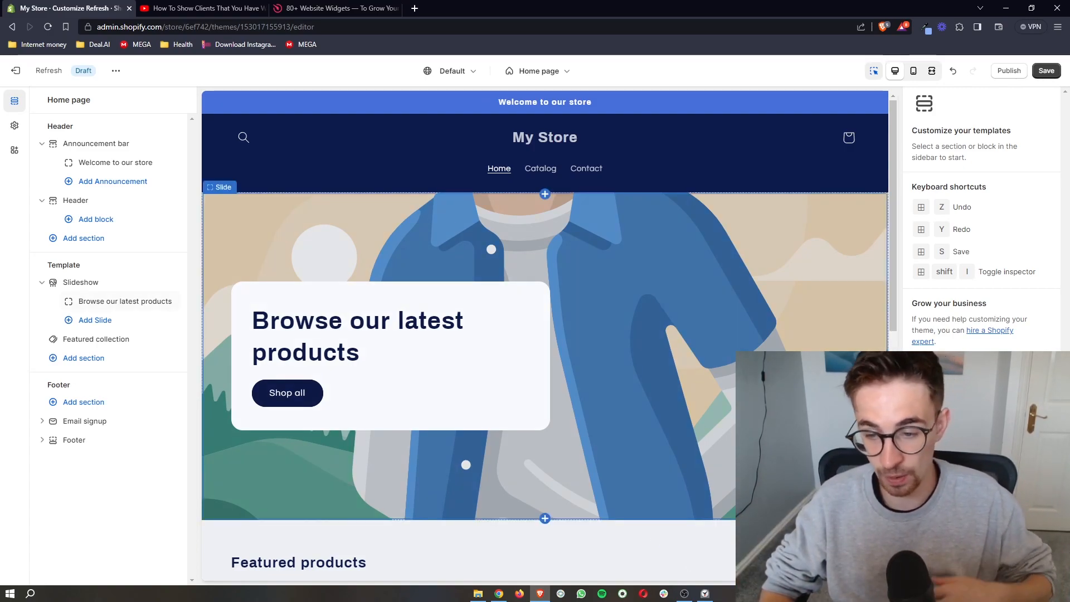
Leave the Shopify theme editor and bring up the YouTube tutorial page with the Elfsight link
{"action": "left_click", "coordinate": [96, 339]}
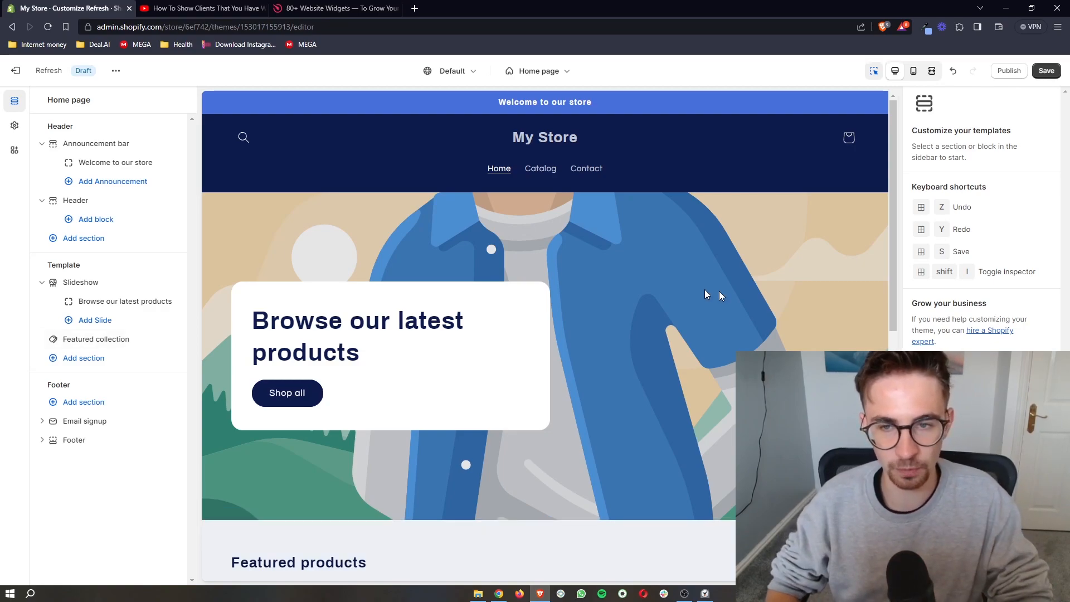
{"action": "scroll", "scroll_direction": "down", "scroll_amount": 3}
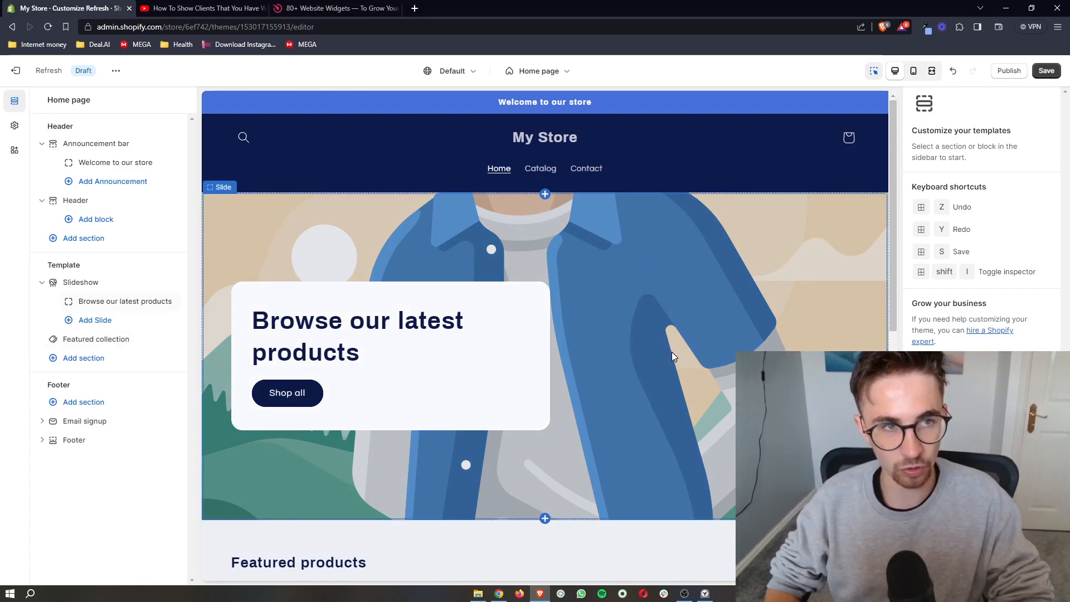
{"action": "left_click", "coordinate": [202, 8]}
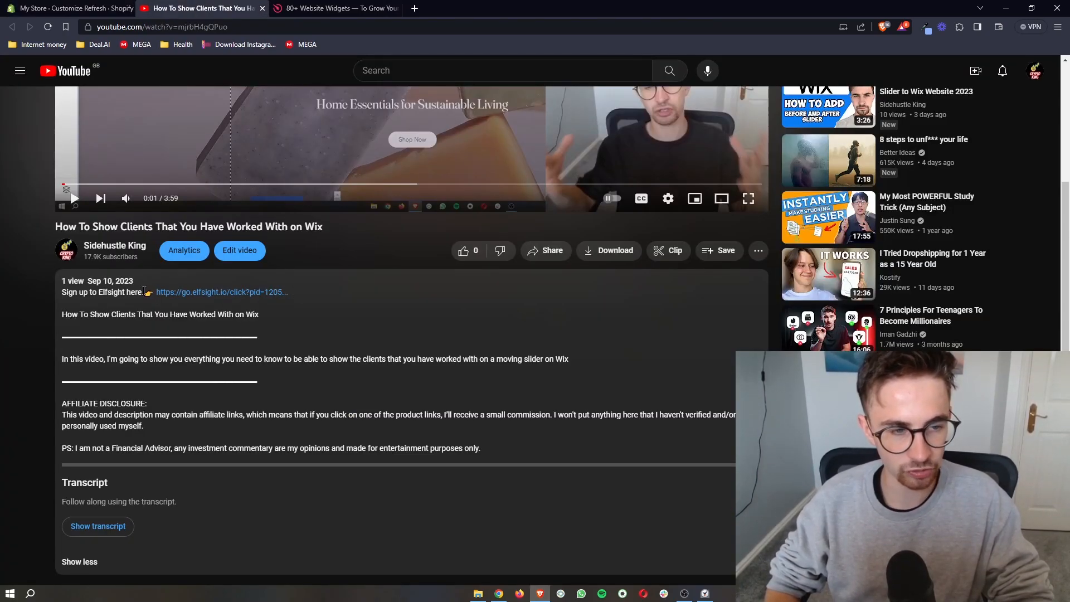
Follow the video description's Elfsight link and land on the signed-in Elfsight homepage
{"action": "double_click", "coordinate": [221, 292]}
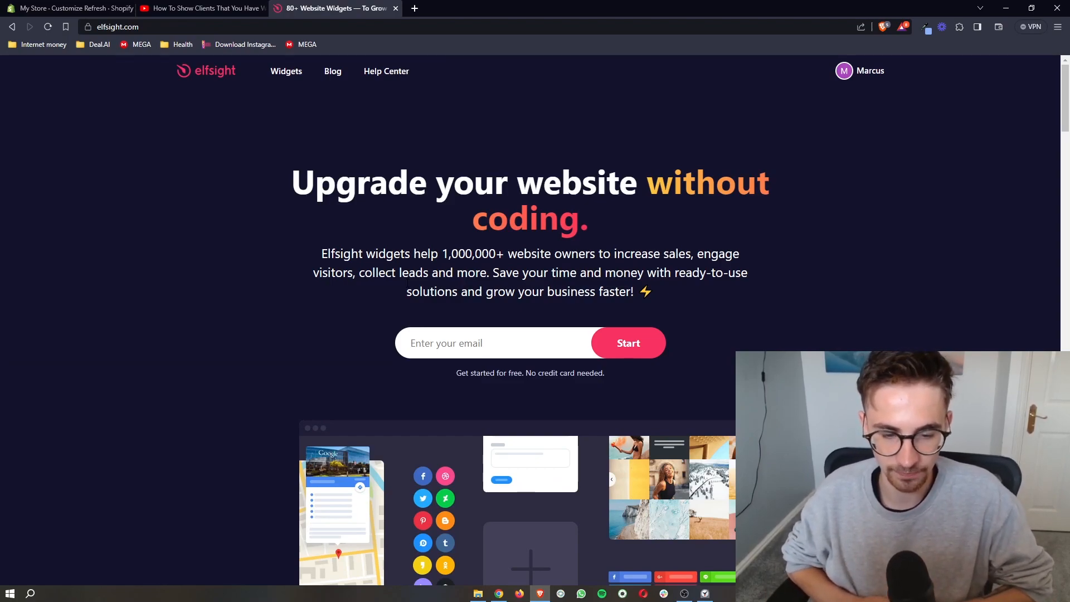
{"action": "left_click", "coordinate": [67, 8]}
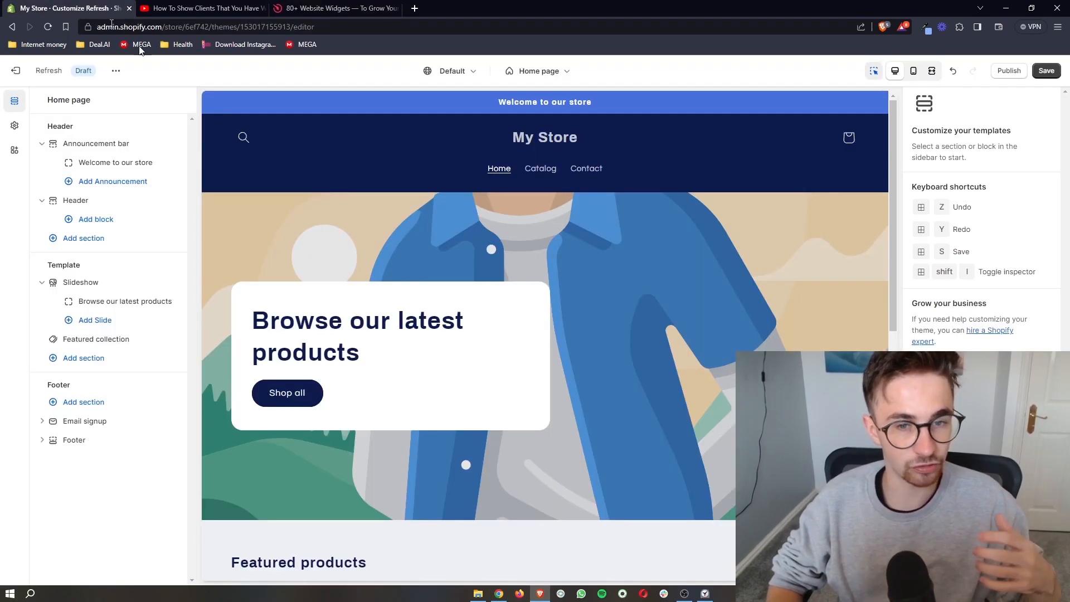
{"action": "scroll", "scroll_direction": "down", "scroll_amount": 3}
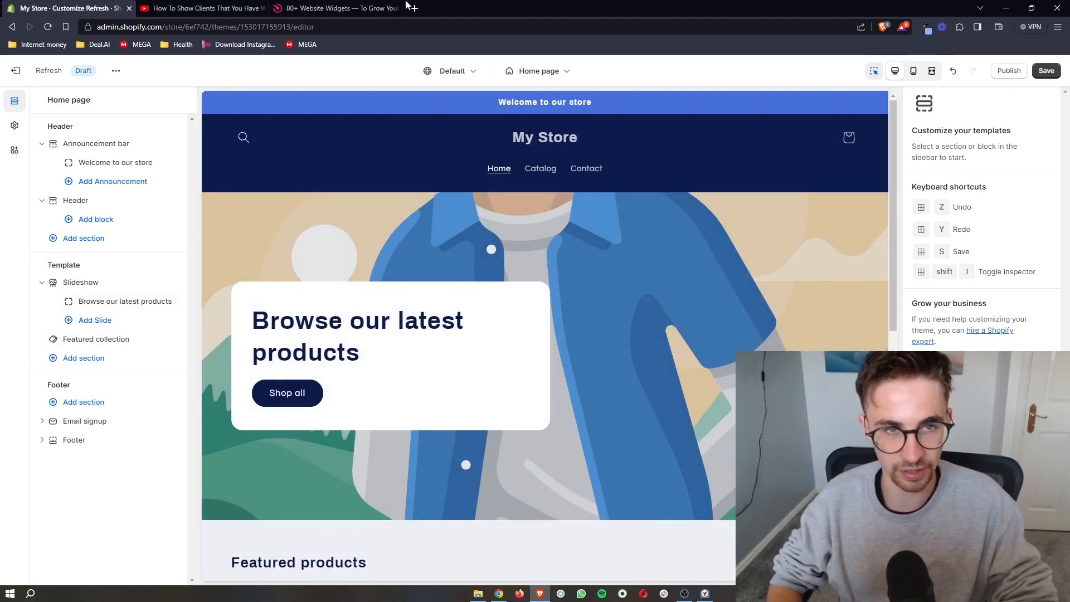
{"action": "left_click", "coordinate": [334, 7]}
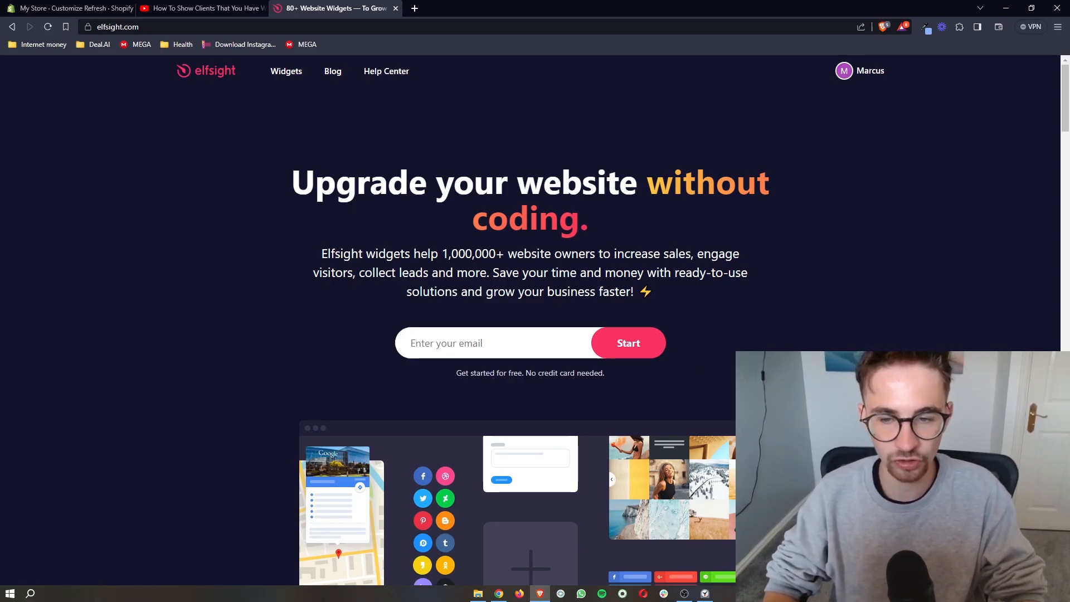
Browse the full widget catalogue and search 'podcast', leaving Podcast Player and Audio Player listed
{"action": "left_click", "coordinate": [286, 71]}
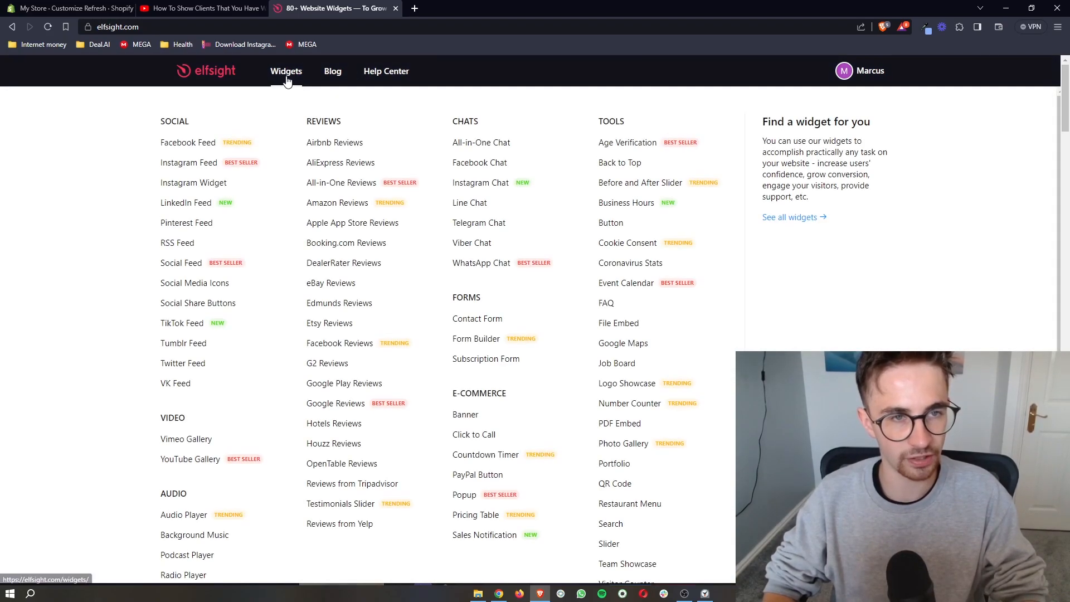
{"action": "left_click", "coordinate": [286, 70]}
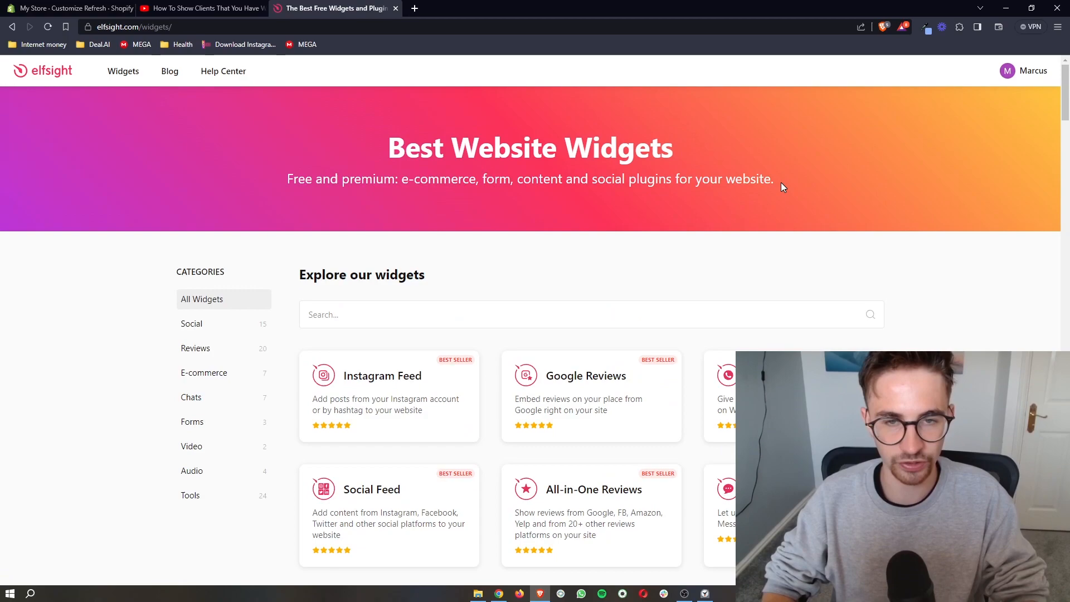
{"action": "scroll", "scroll_direction": "down", "scroll_amount": 3}
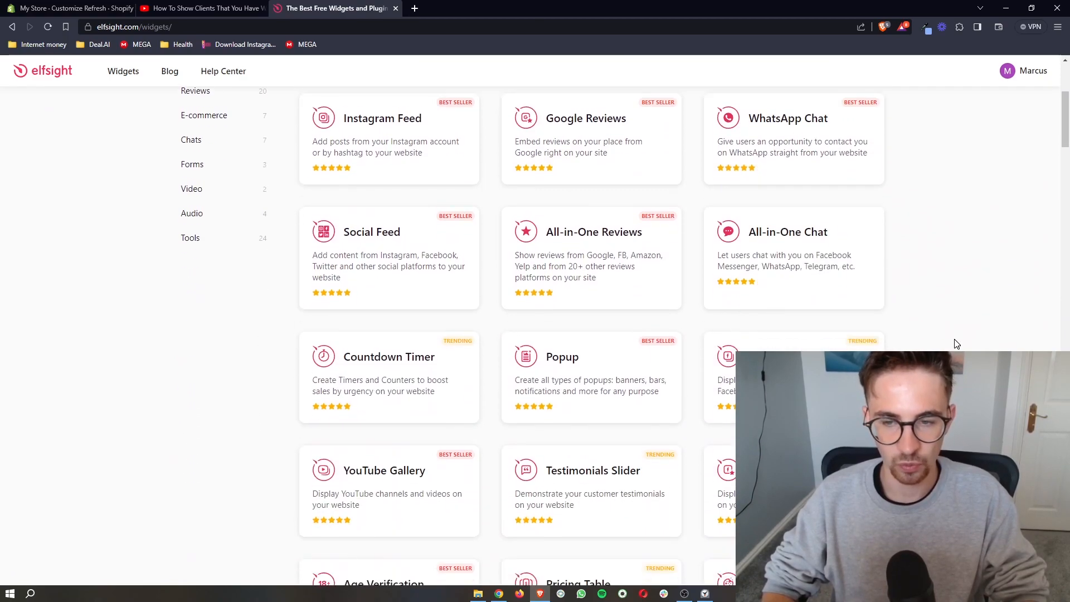
{"action": "scroll", "scroll_direction": "down", "scroll_amount": 3}
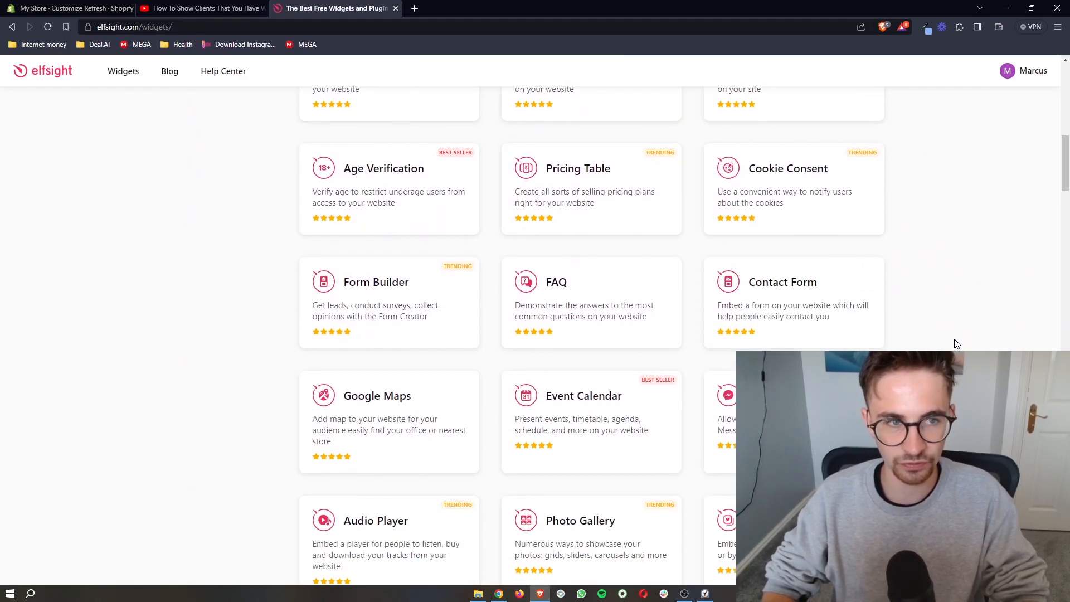
{"action": "scroll", "scroll_direction": "down", "scroll_amount": 3}
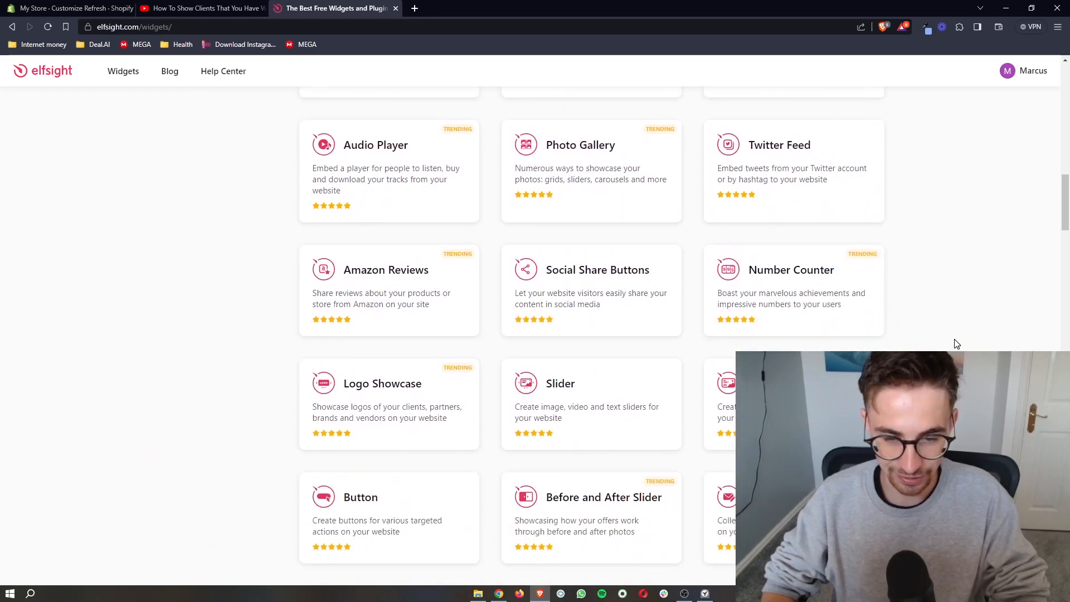
{"action": "scroll", "scroll_direction": "up", "scroll_amount": 3}
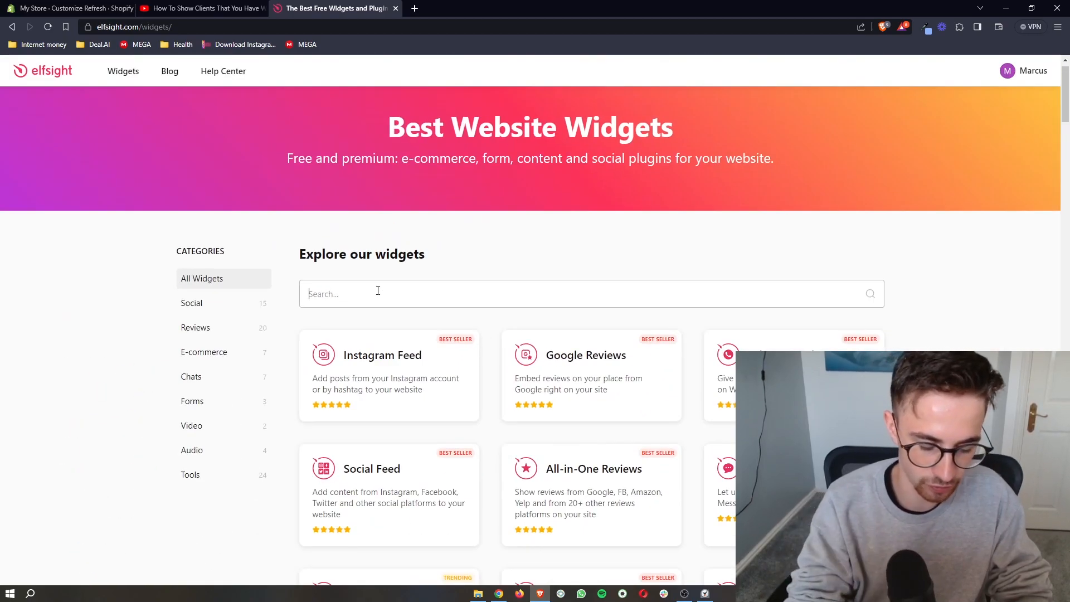
{"action": "type", "text": "podcast"}
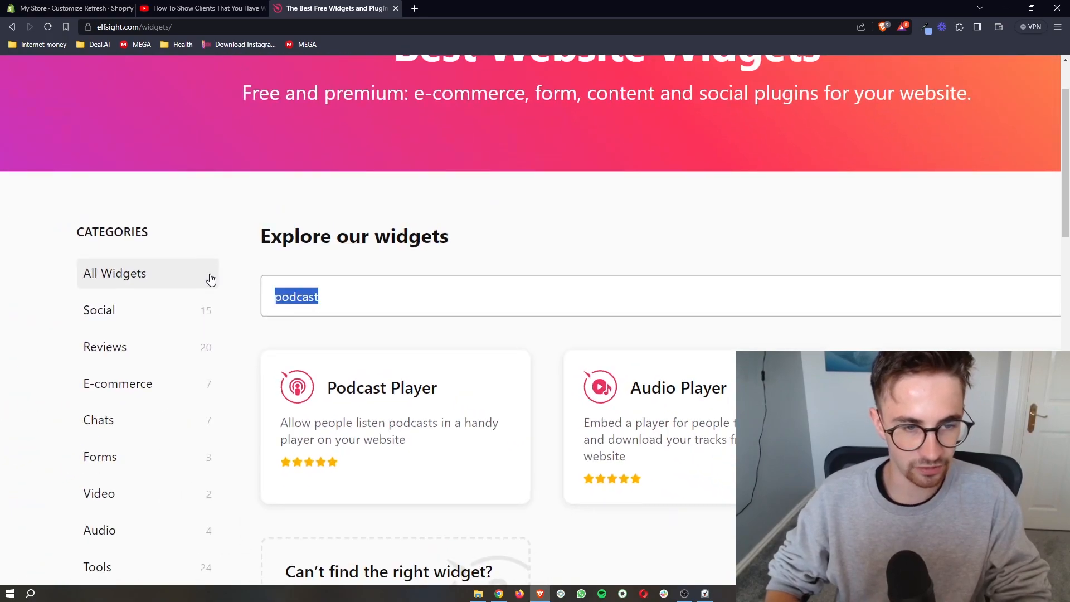
{"action": "scroll", "scroll_direction": "up", "scroll_amount": 3}
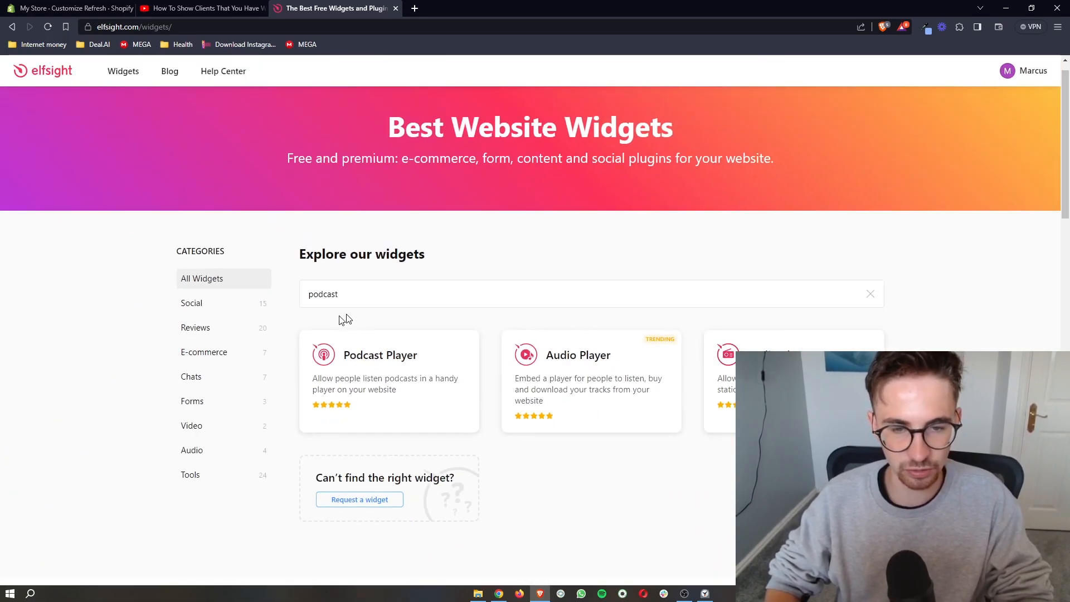
{"action": "mouse_move", "coordinate": [388, 360]}
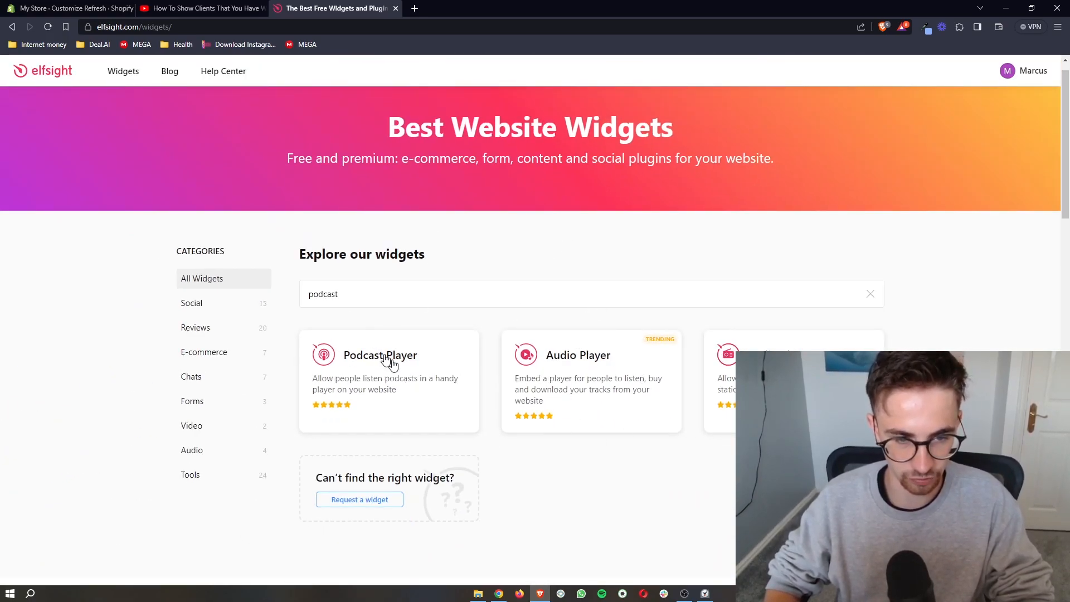
Start a Podcast Player widget and preview the Health, Sport Journal, Music Reviews and Book Reviews templates
{"action": "left_click", "coordinate": [380, 354]}
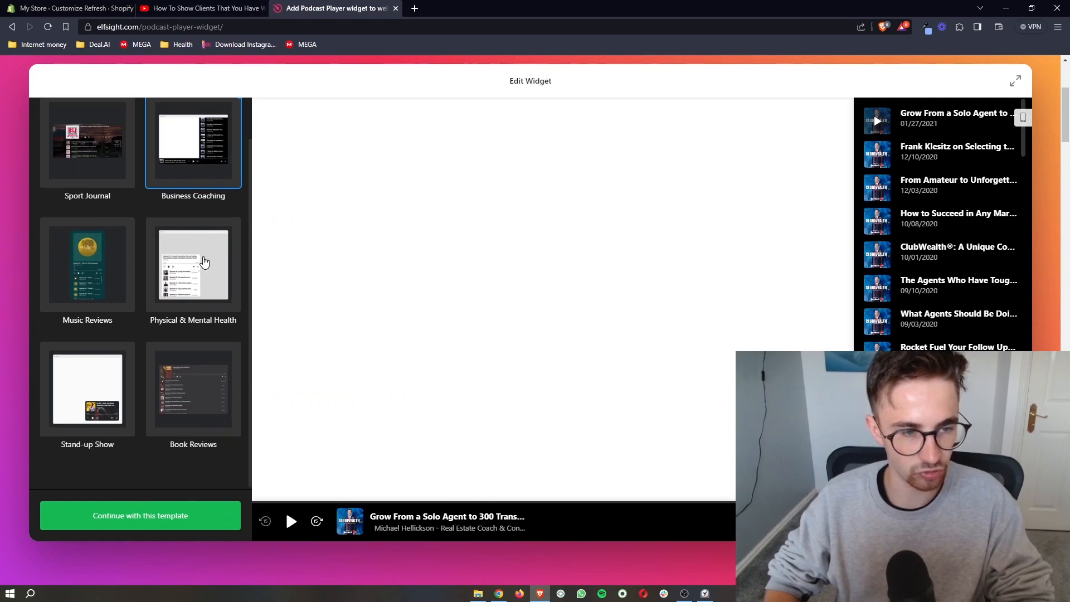
{"action": "left_click", "coordinate": [193, 266]}
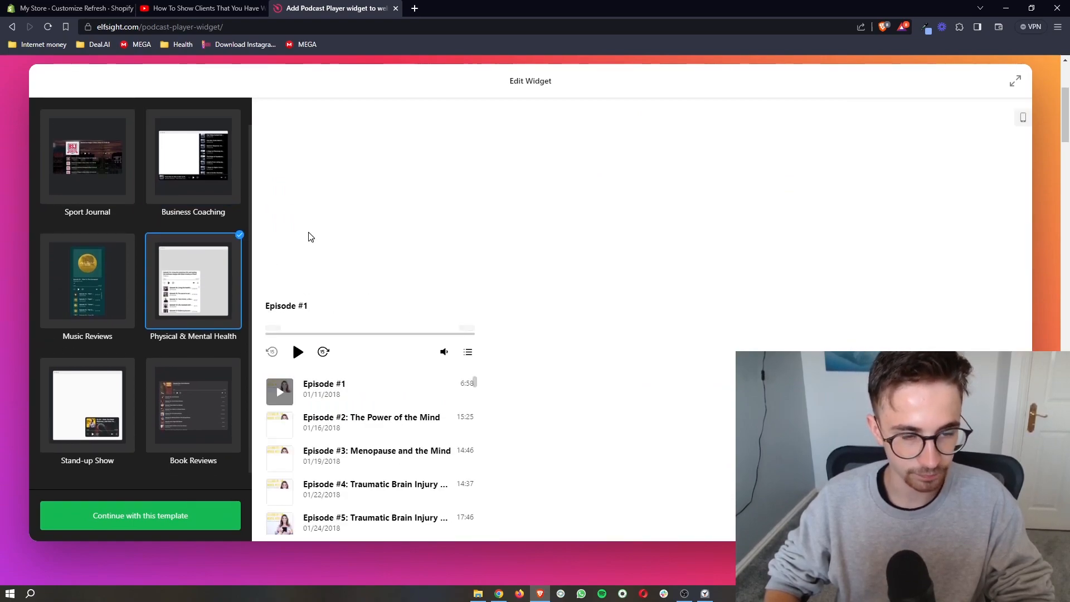
{"action": "scroll", "scroll_direction": "down", "scroll_amount": 3}
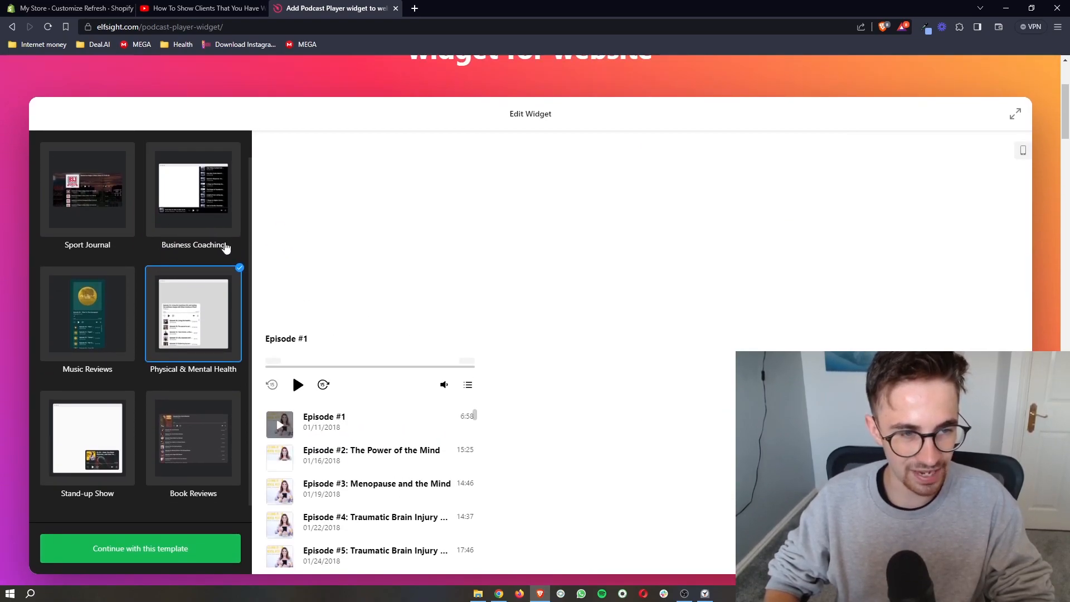
{"action": "left_click", "coordinate": [87, 190]}
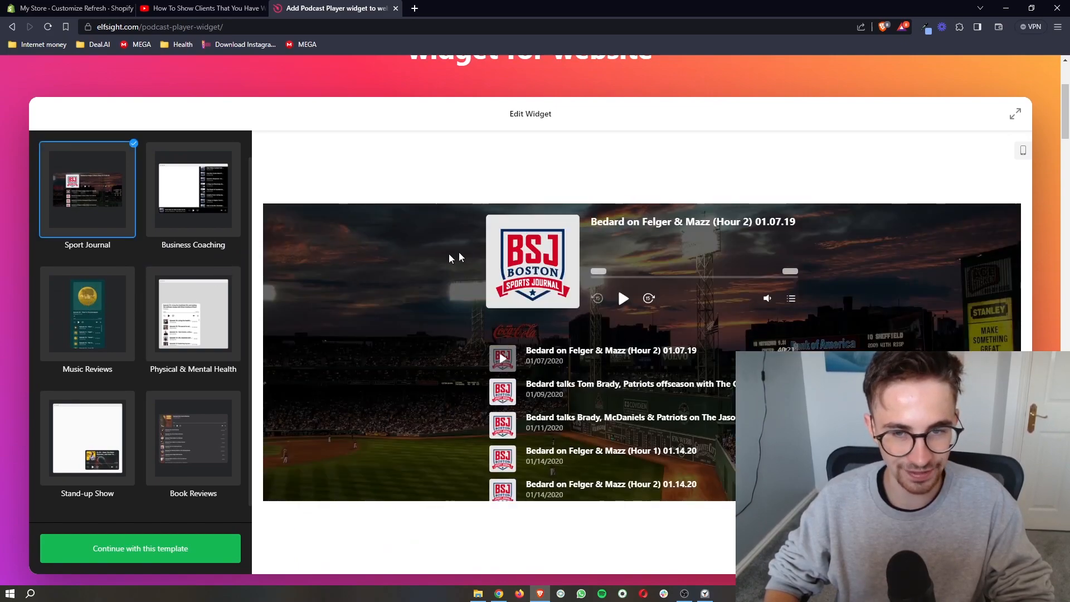
{"action": "left_click", "coordinate": [193, 315]}
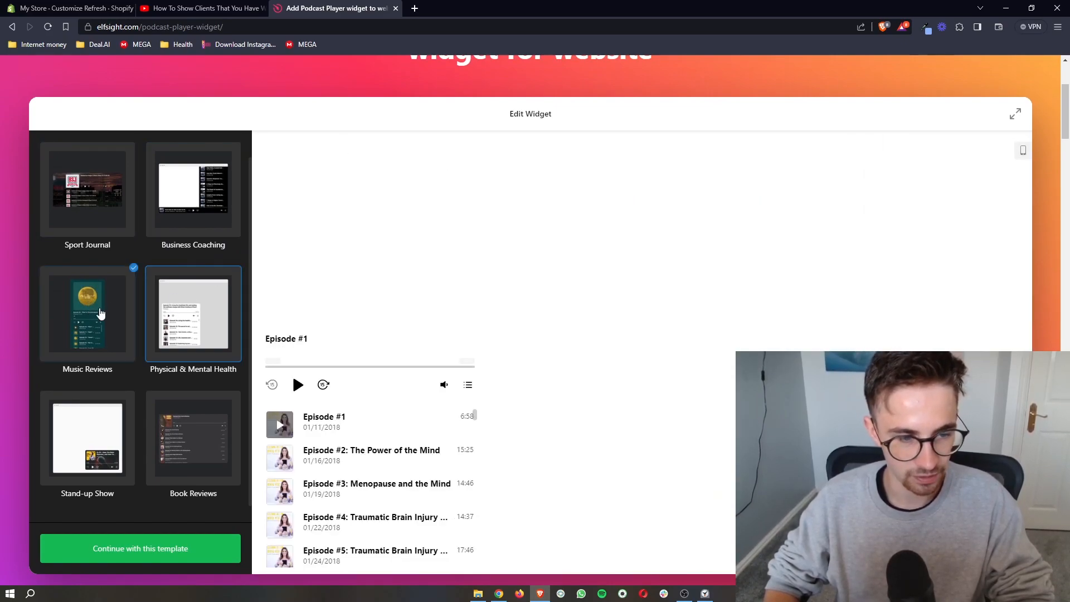
{"action": "left_click", "coordinate": [193, 437]}
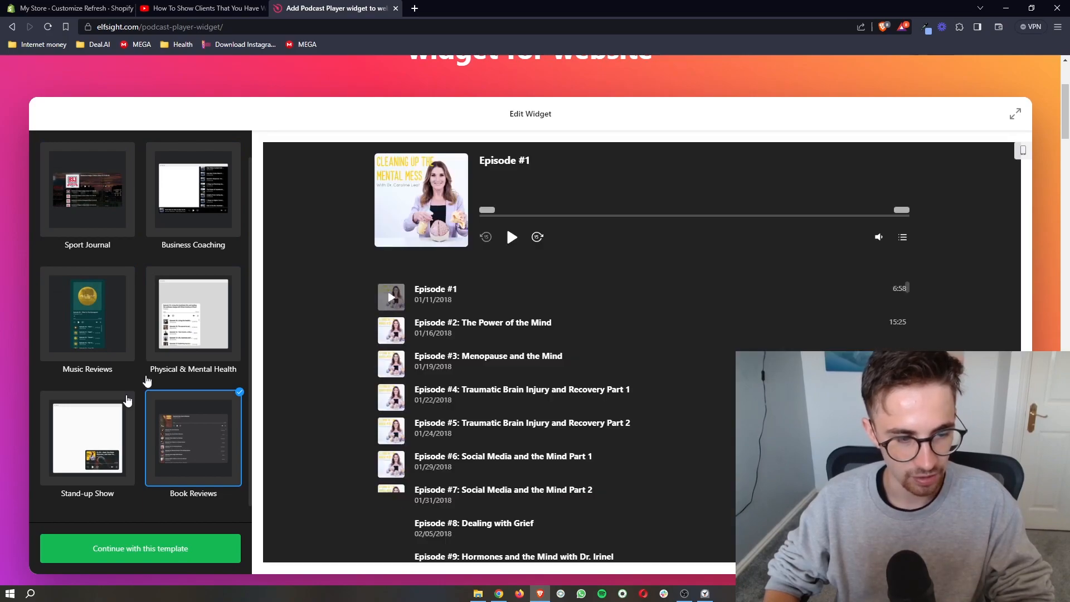
Pick the Stand-up Show template and continue into the widget editor
{"action": "left_click", "coordinate": [87, 437]}
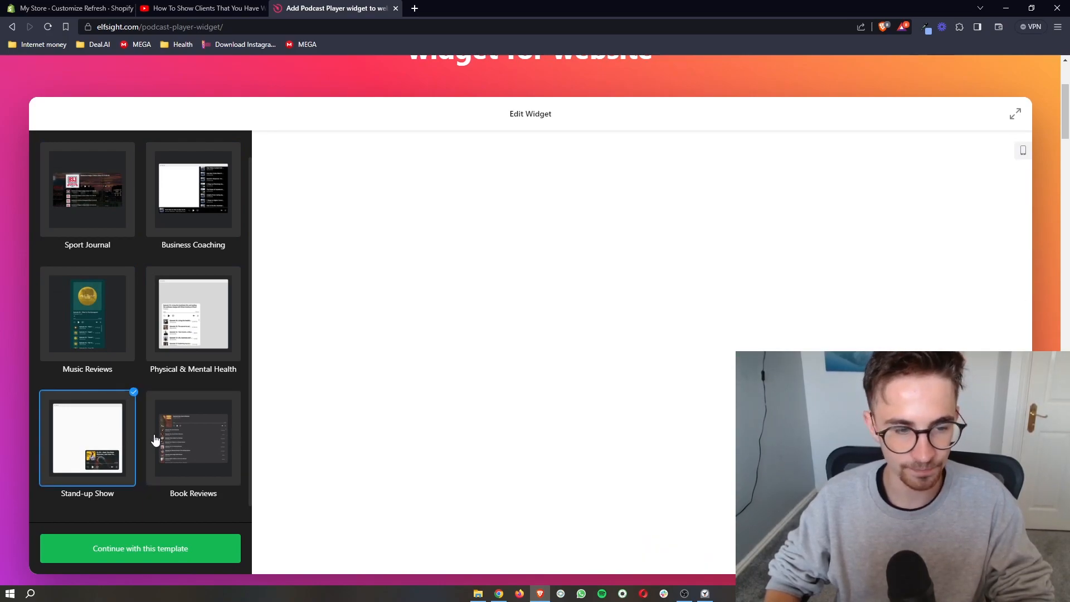
{"action": "mouse_move", "coordinate": [192, 417]}
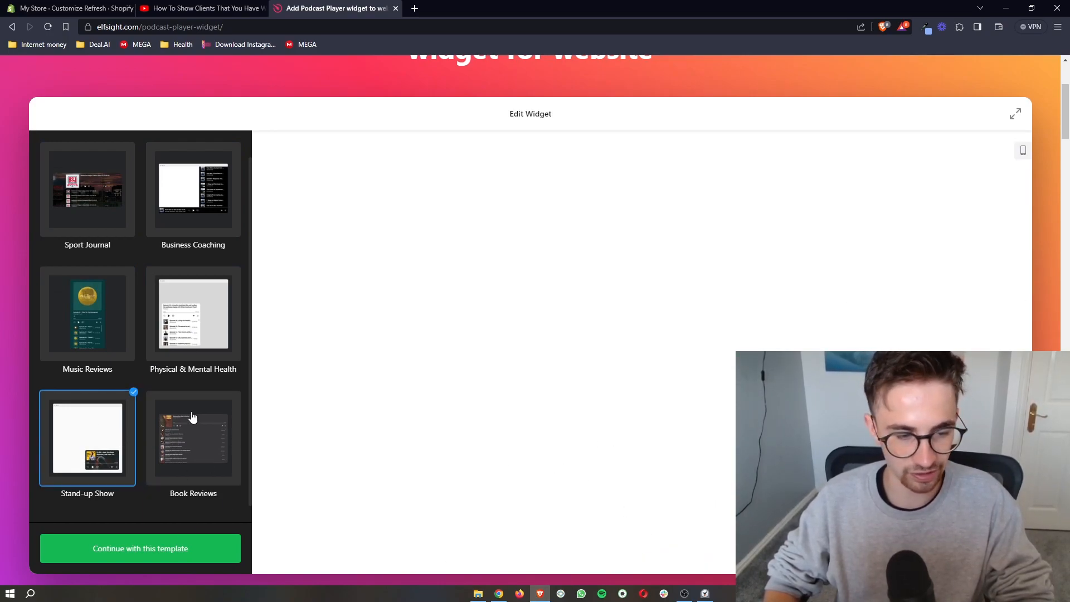
{"action": "left_click", "coordinate": [140, 548]}
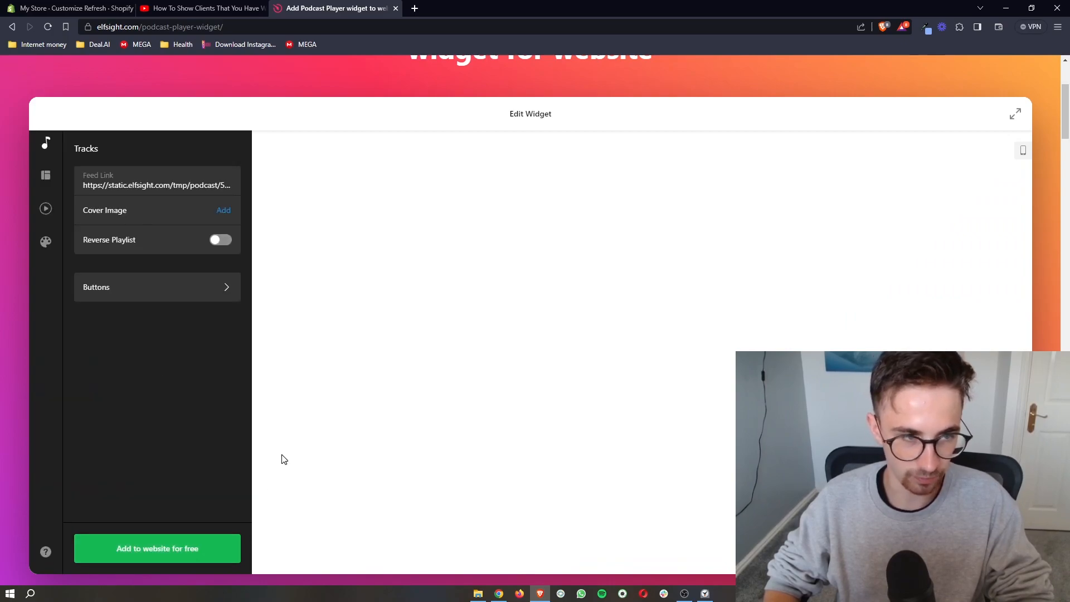
Upload the Wix social media share thumbnail as the track's cover image
{"action": "left_click", "coordinate": [157, 185]}
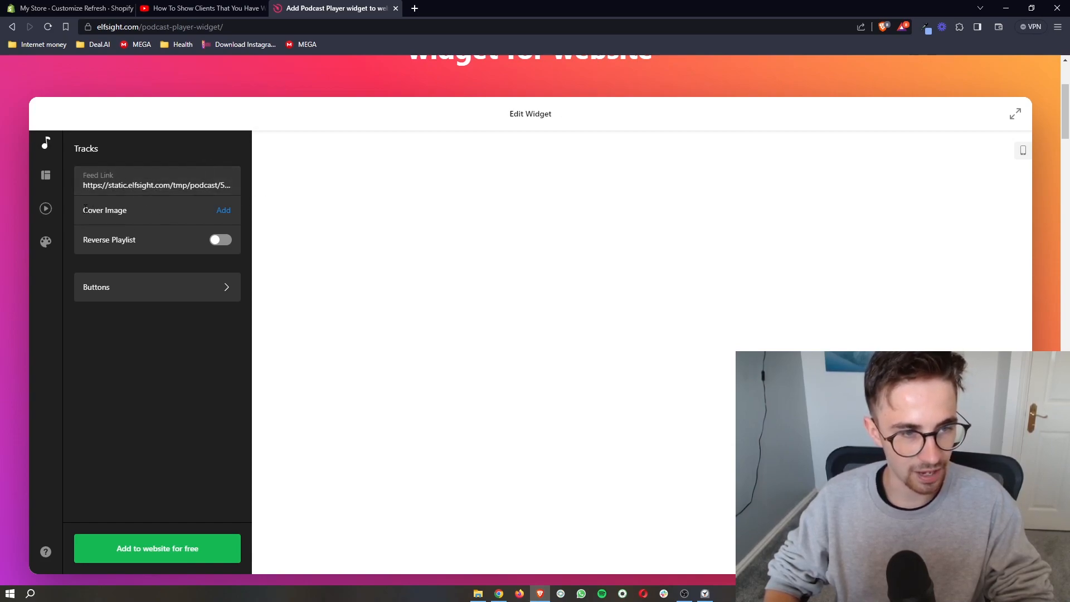
{"action": "mouse_move", "coordinate": [349, 278]}
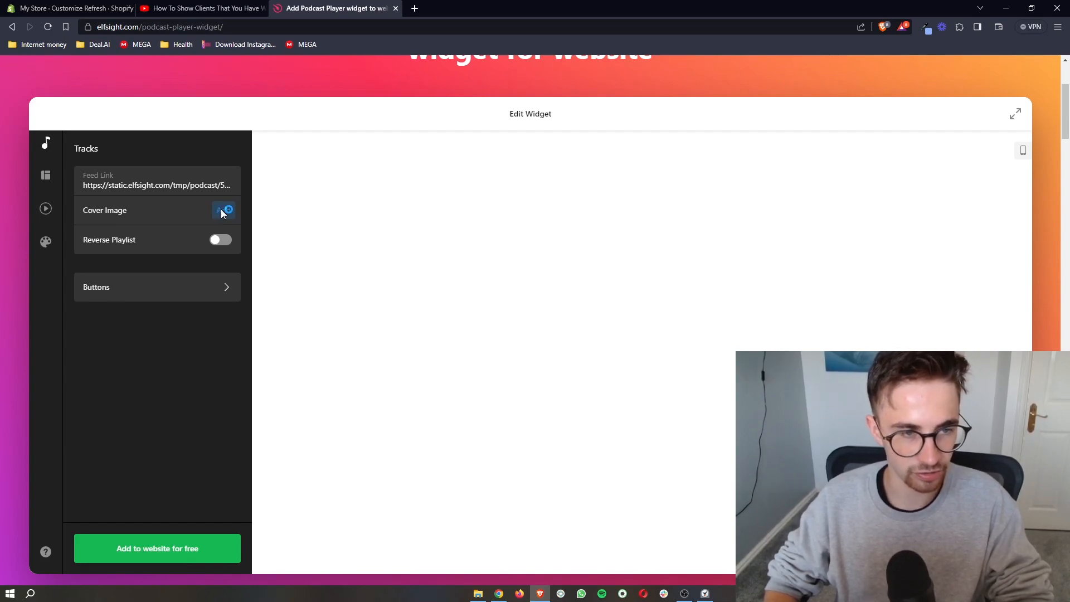
{"action": "left_click", "coordinate": [224, 209]}
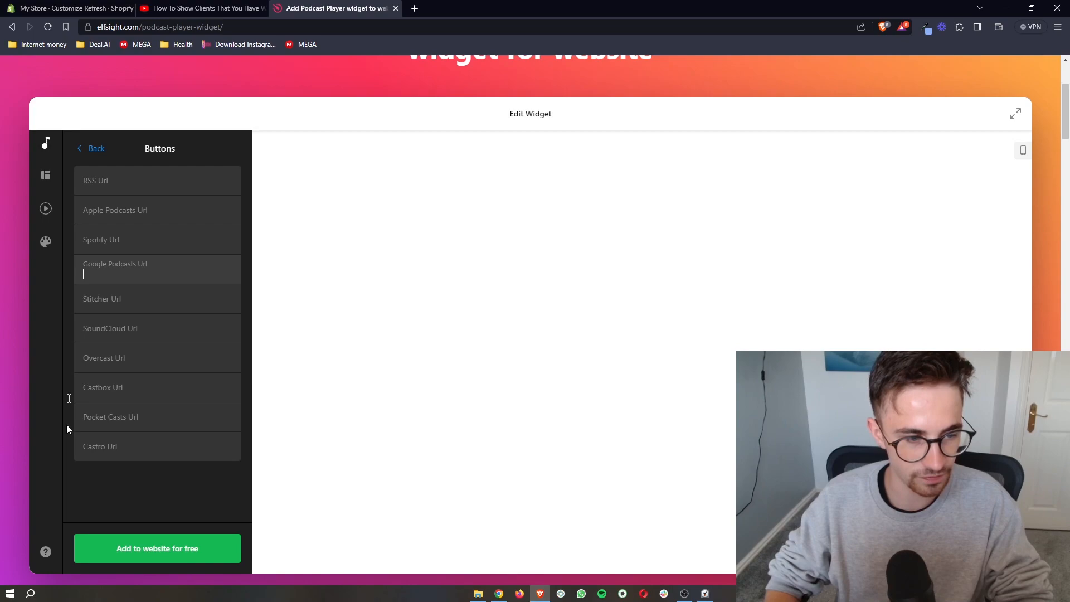
{"action": "left_click", "coordinate": [93, 148]}
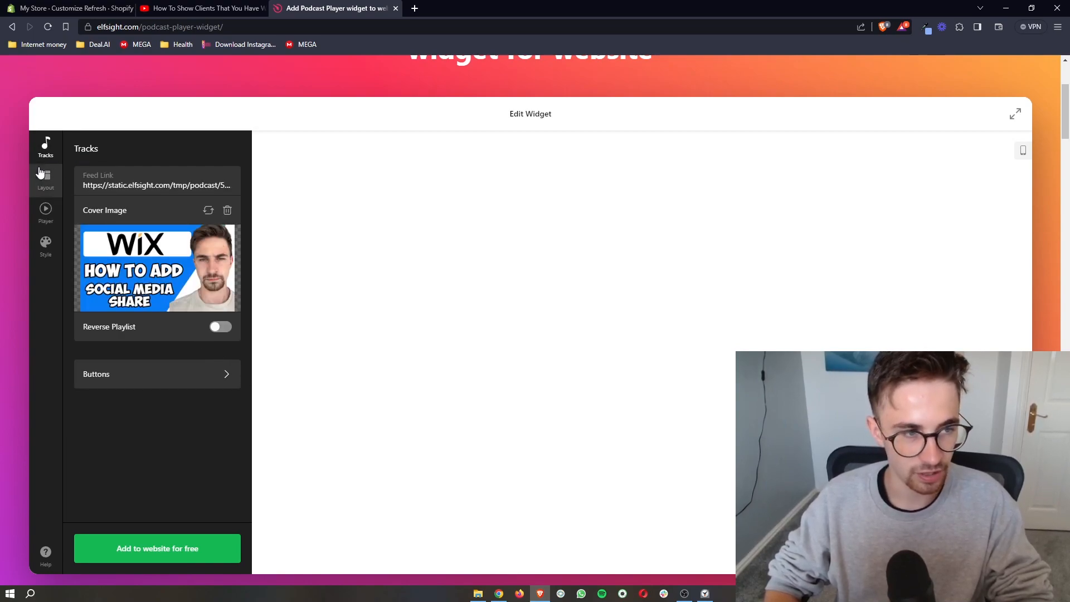
Look through the Layout and Style settings, then show the Player controls and track info options
{"action": "left_click", "coordinate": [44, 178]}
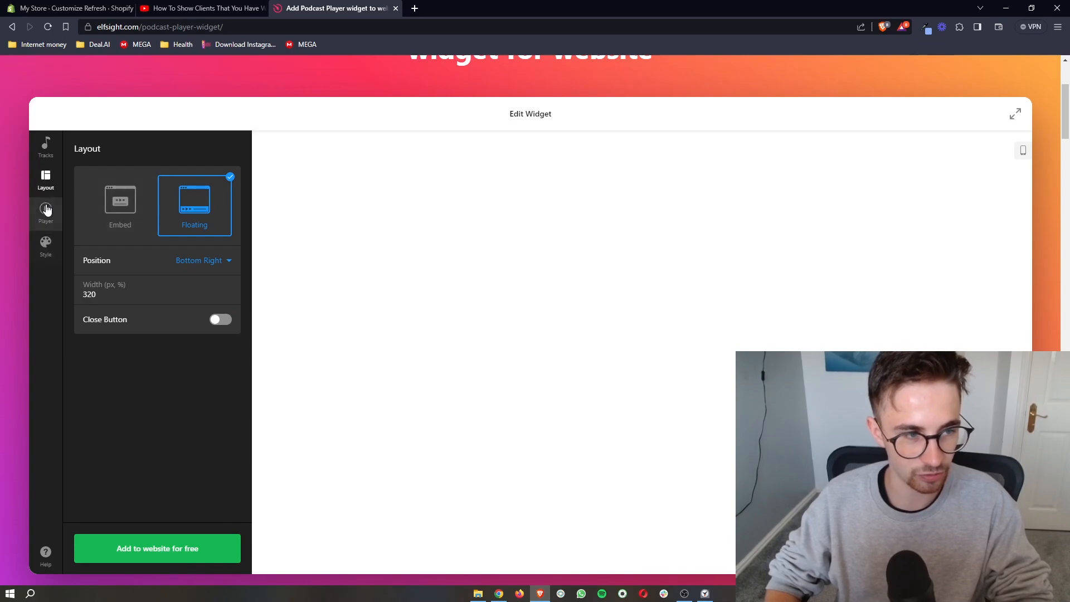
{"action": "left_click", "coordinate": [44, 245]}
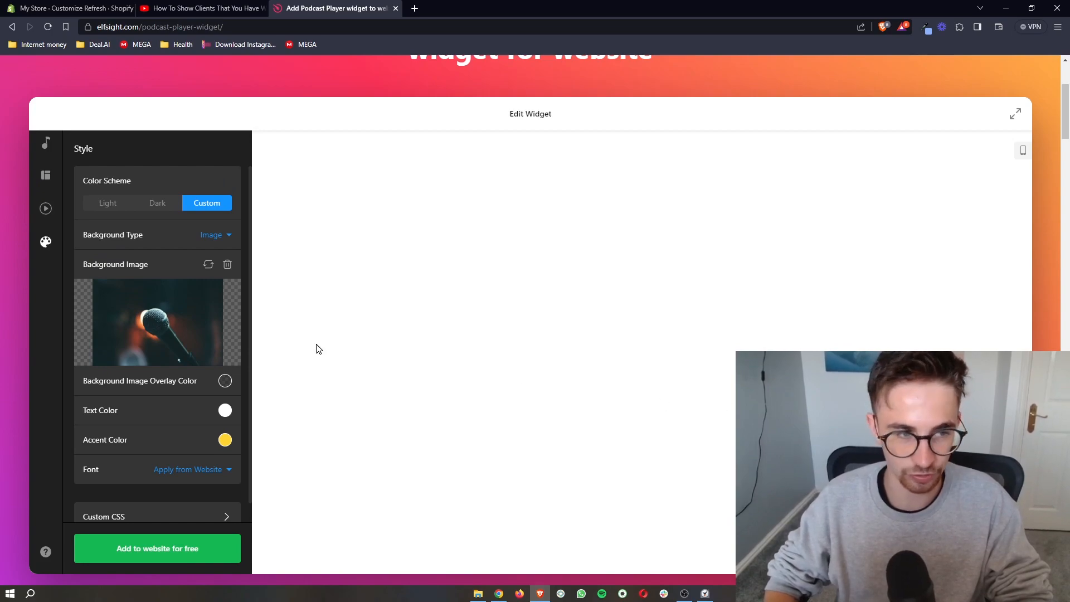
{"action": "left_click", "coordinate": [46, 179]}
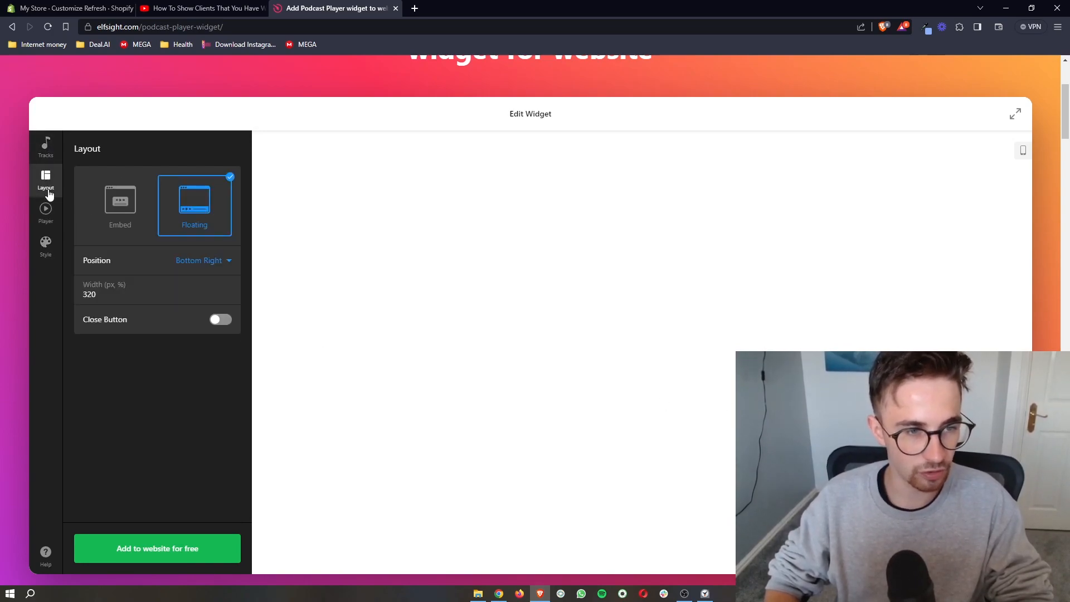
{"action": "mouse_move", "coordinate": [45, 241]}
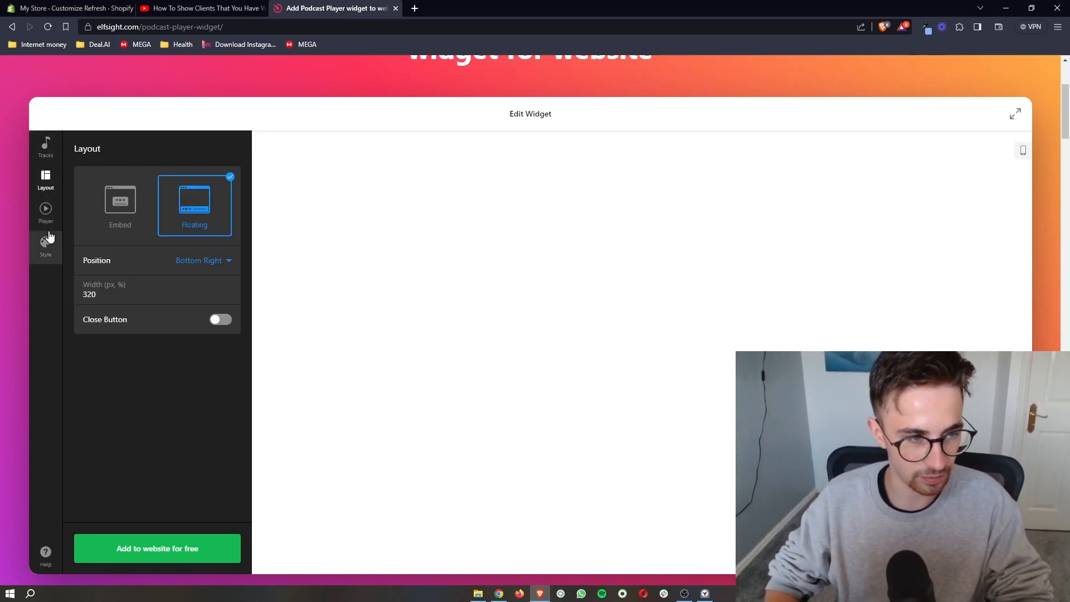
{"action": "left_click", "coordinate": [45, 213]}
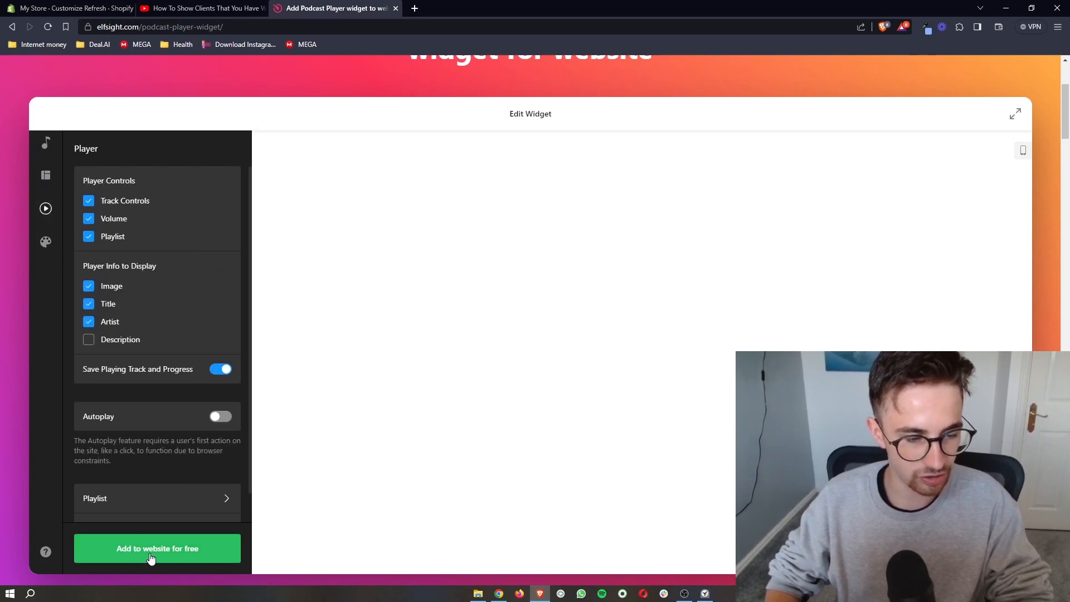
Publish the podcast player via 'Add to website for free', reaching the Free/Basic/Pro/Premium plan page
{"action": "left_click", "coordinate": [157, 548]}
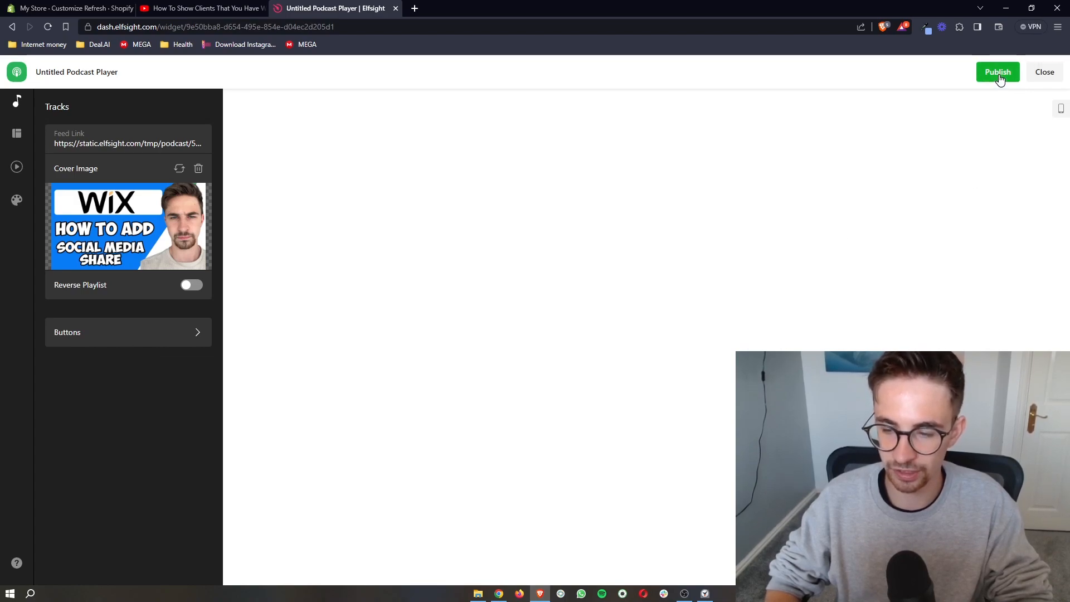
{"action": "left_click", "coordinate": [997, 71]}
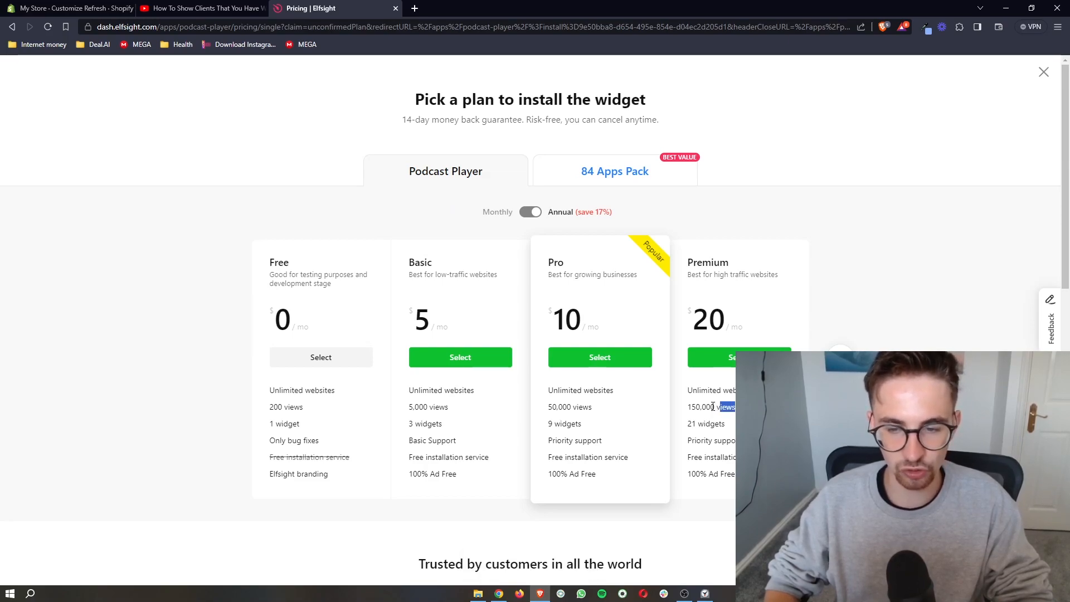
{"action": "mouse_move", "coordinate": [556, 400]}
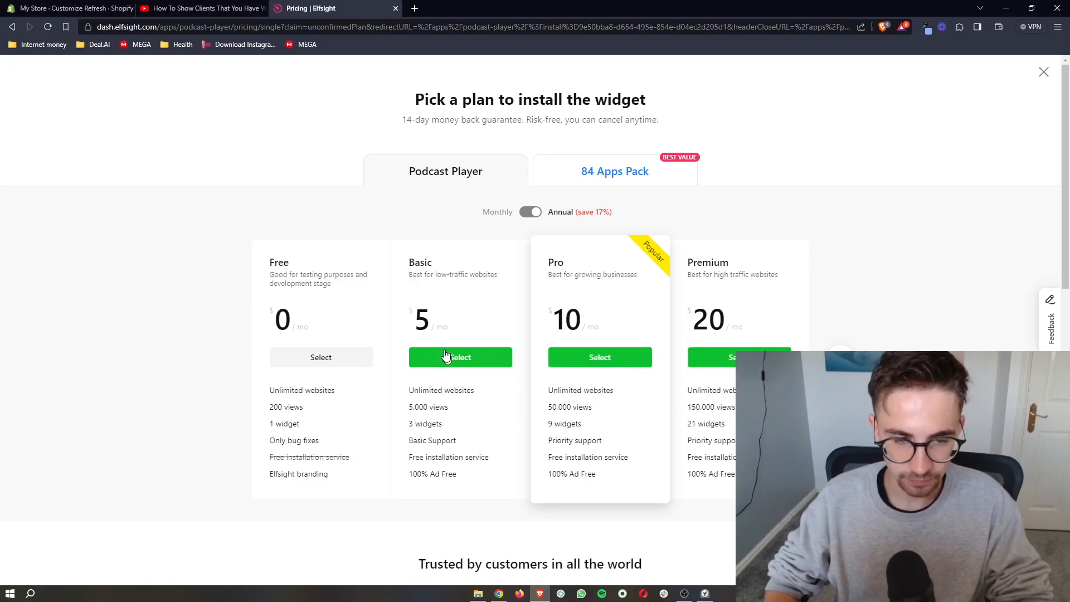
{"action": "left_click", "coordinate": [65, 8]}
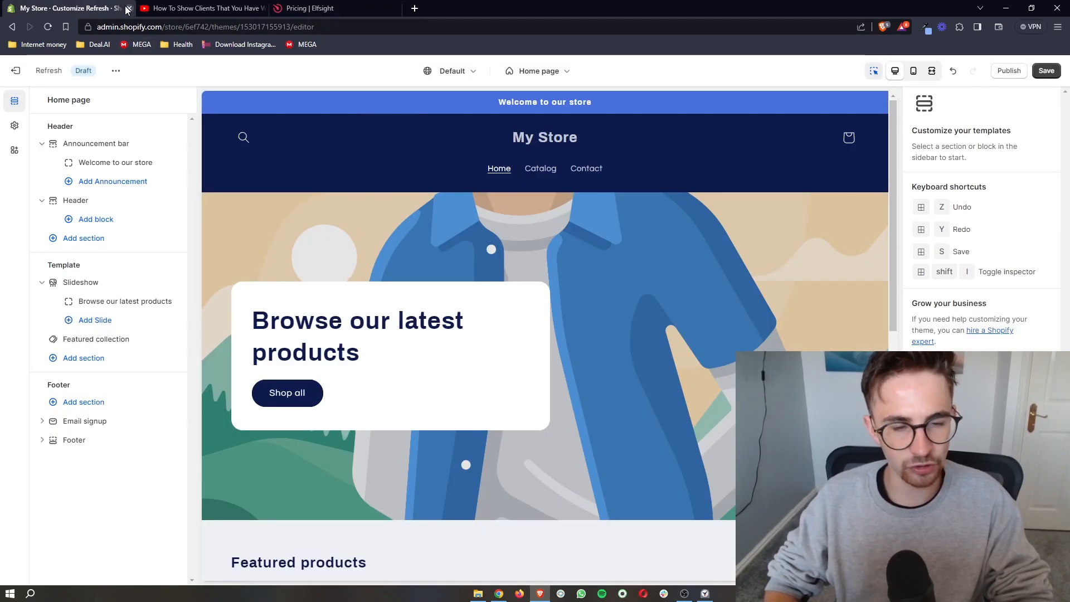
{"action": "left_click", "coordinate": [311, 8]}
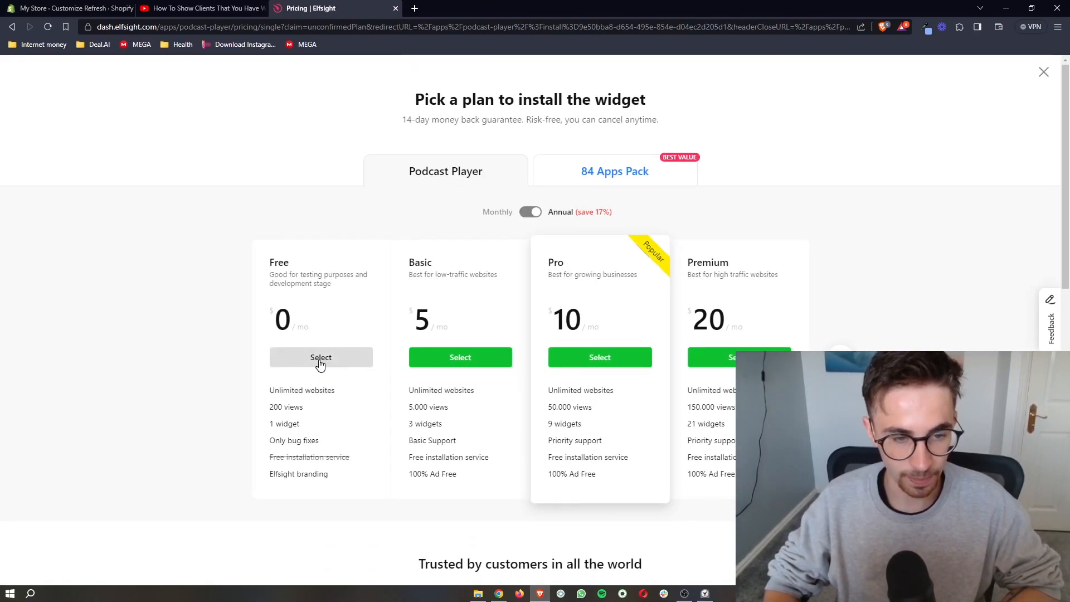
Select the Free plan and copy the Podcast Player embed code
{"action": "left_click", "coordinate": [321, 357]}
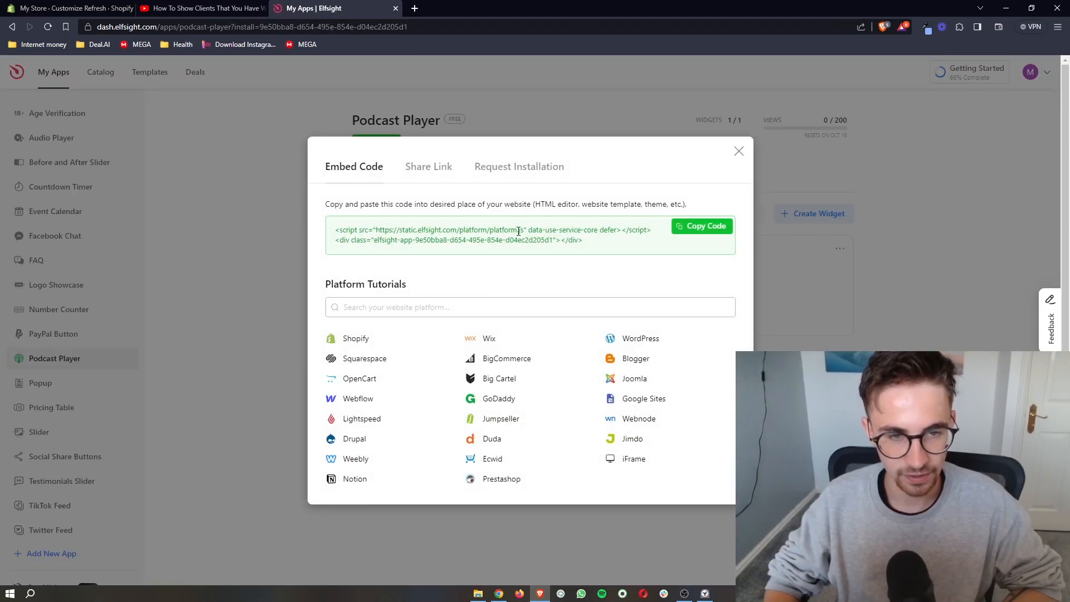
{"action": "triple_click", "coordinate": [493, 236]}
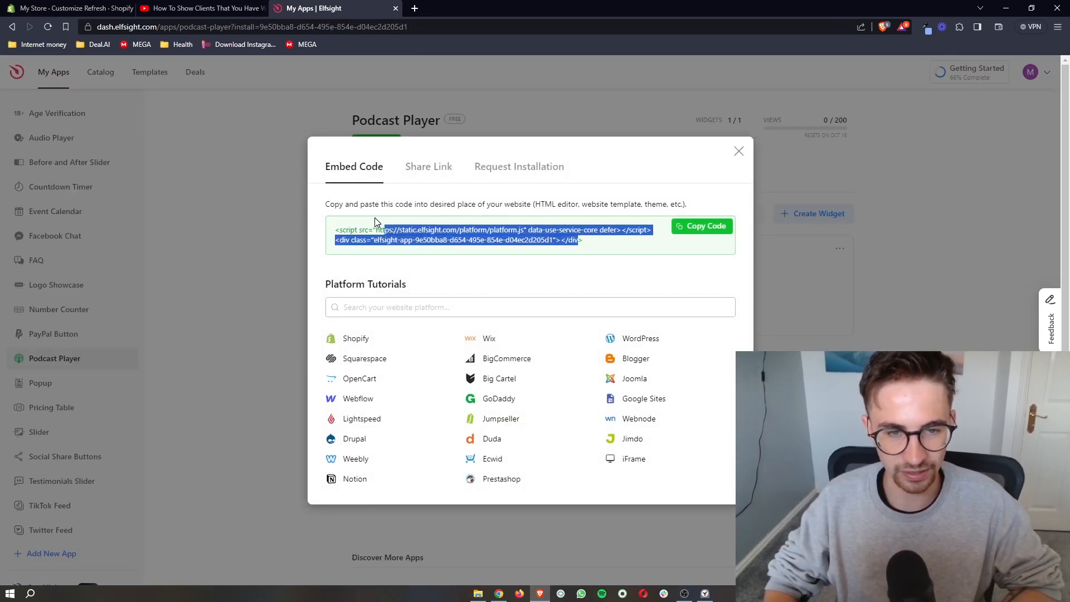
{"action": "left_click", "coordinate": [701, 226]}
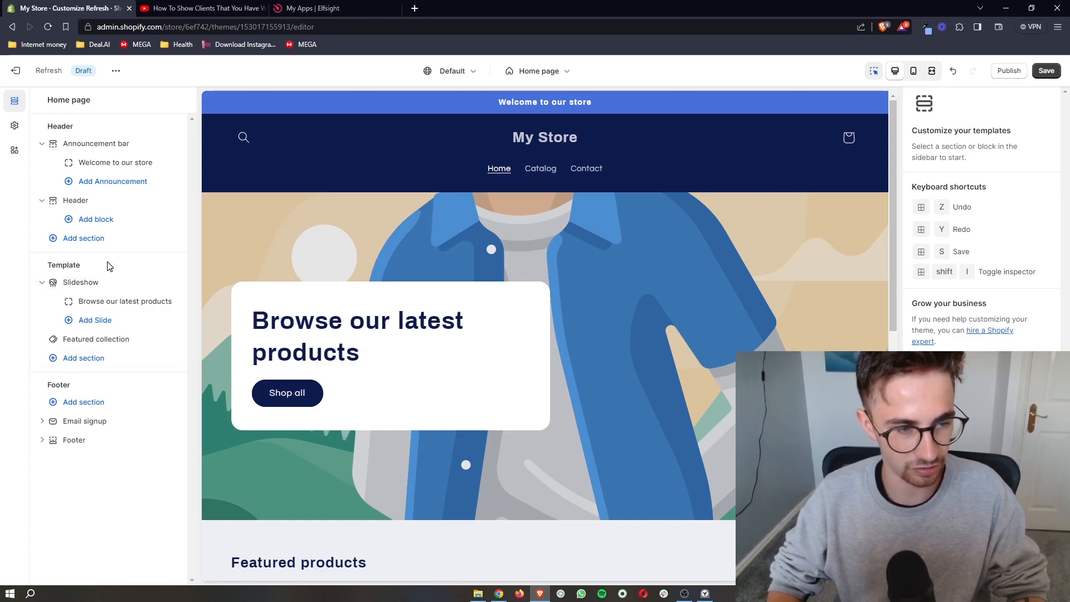
Add a Custom Liquid section to the home page template with its code field ready for pasting
{"action": "left_click", "coordinate": [84, 357]}
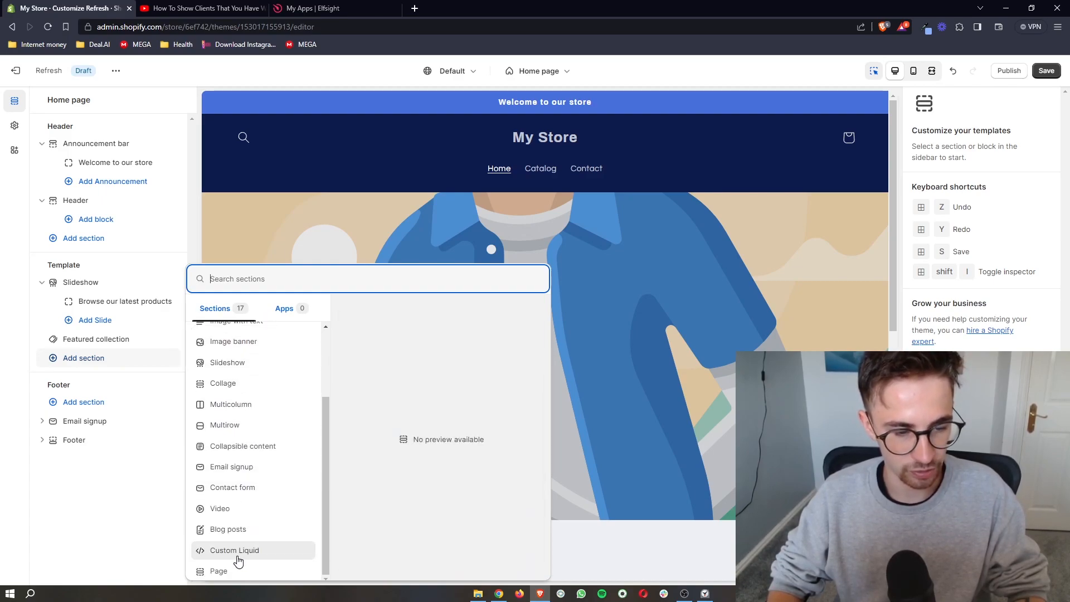
{"action": "left_click", "coordinate": [235, 550]}
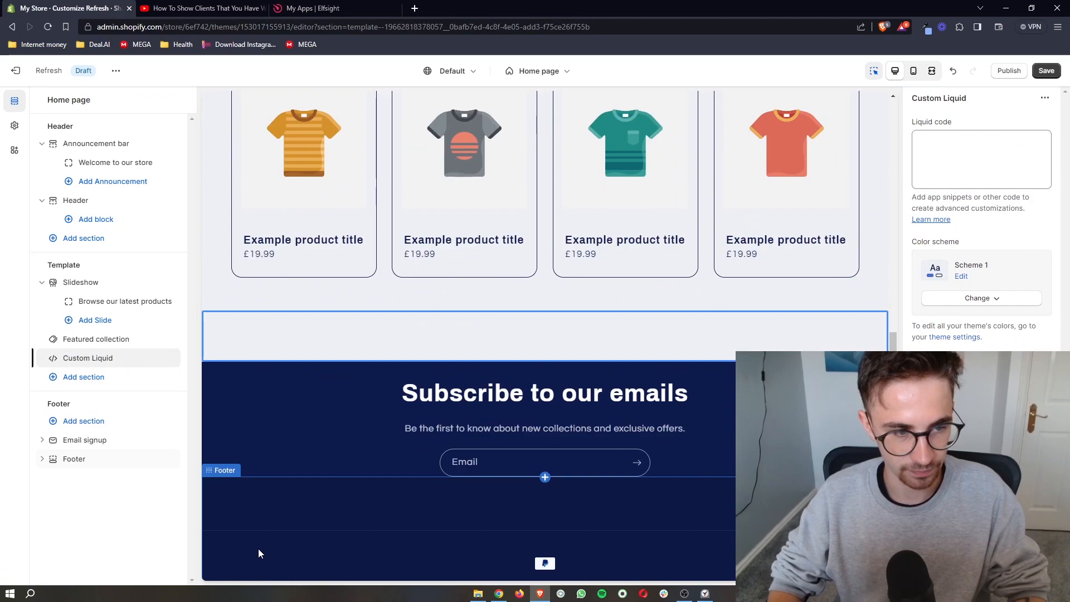
{"action": "left_click", "coordinate": [981, 158]}
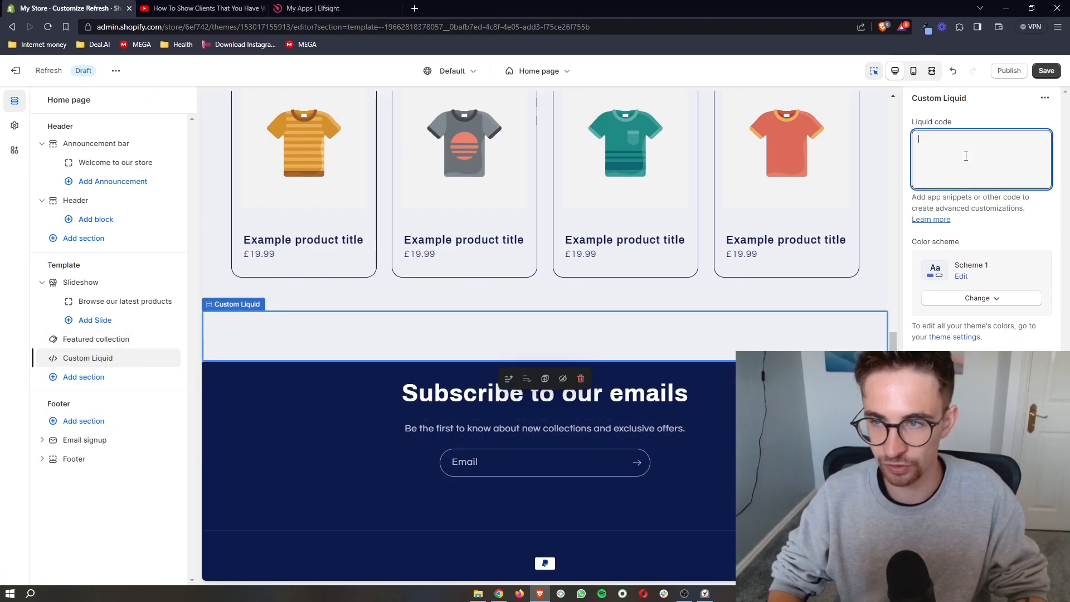